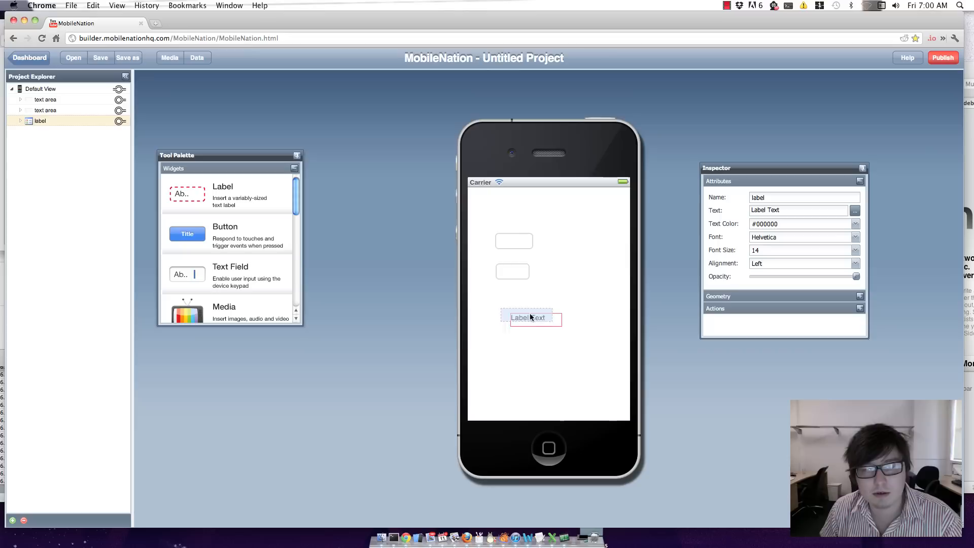
Step: Move the label below the text fields and set its text to 'Result is :'
{"action": "left_click_drag", "start_coordinate": [529, 317], "coordinate": [518, 313]}
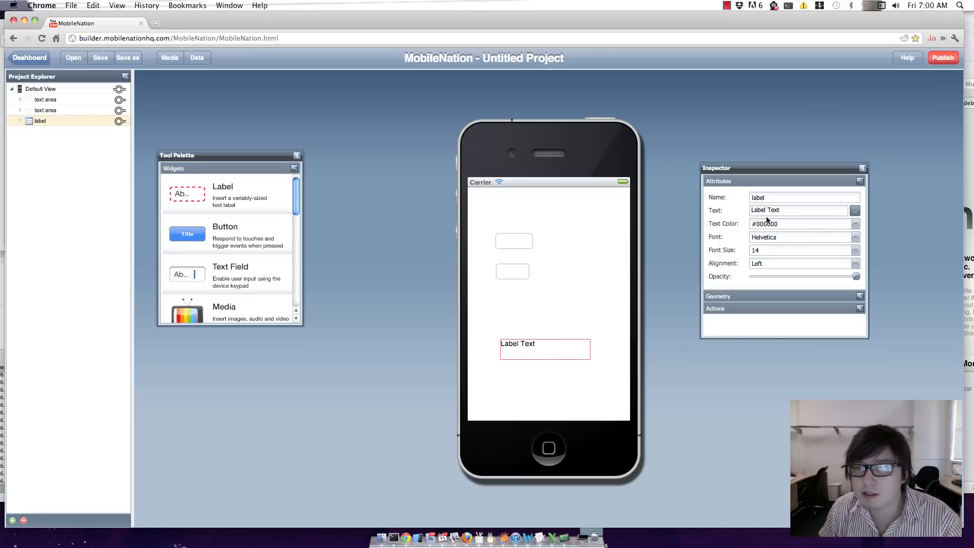
{"action": "type", "text": "Result is"}
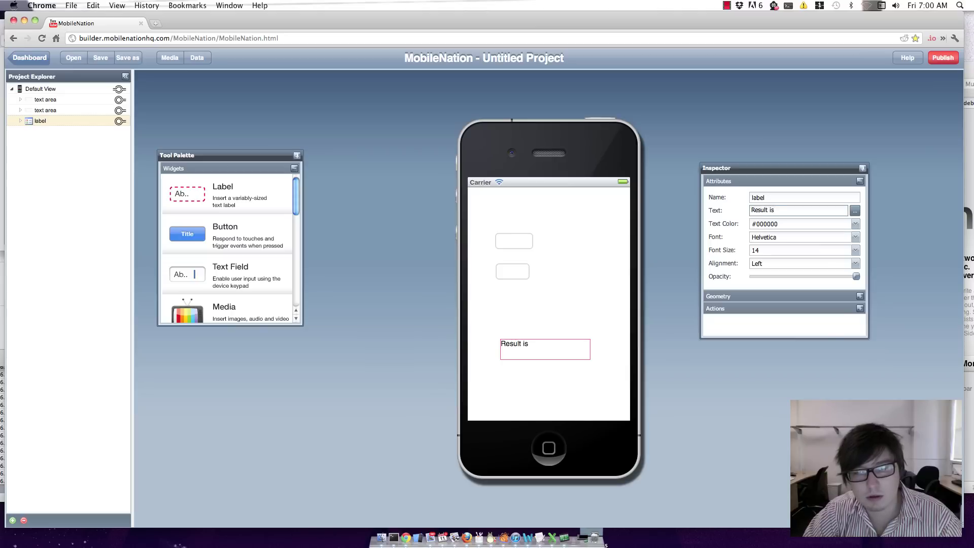
{"action": "type", "text": ":"}
{"action": "type", "text": "C"}
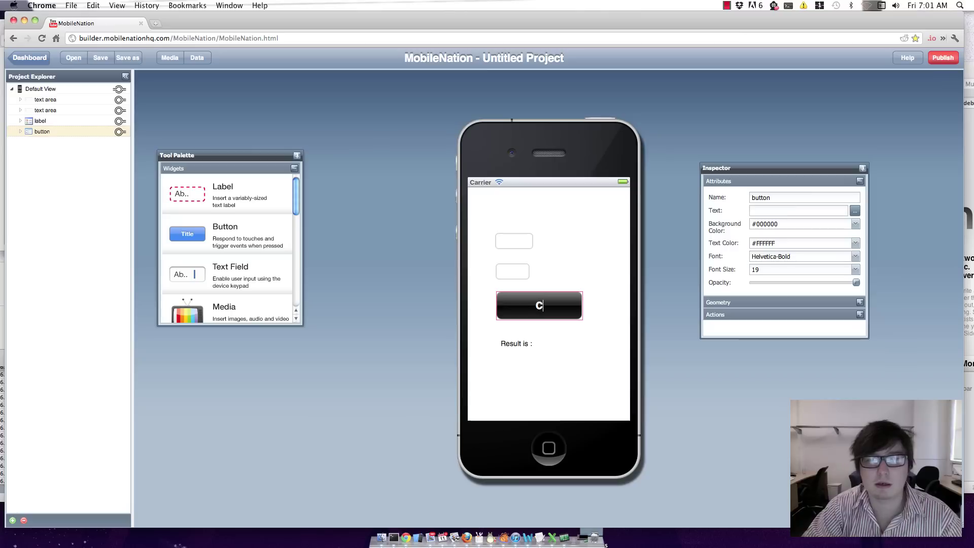
Step: Set the new button's text to 'Calculate' and select it for editing
{"action": "type", "text": "alculate"}
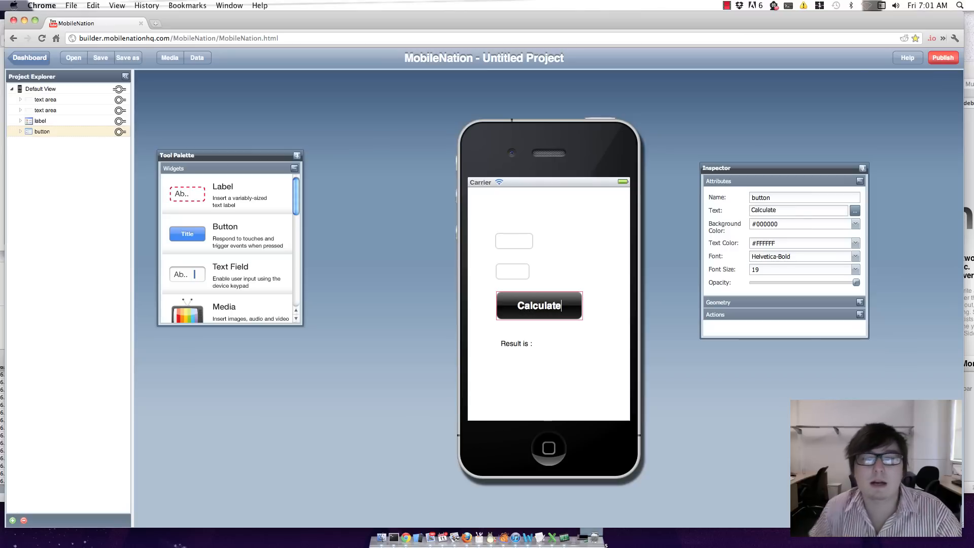
{"action": "left_click", "coordinate": [514, 241]}
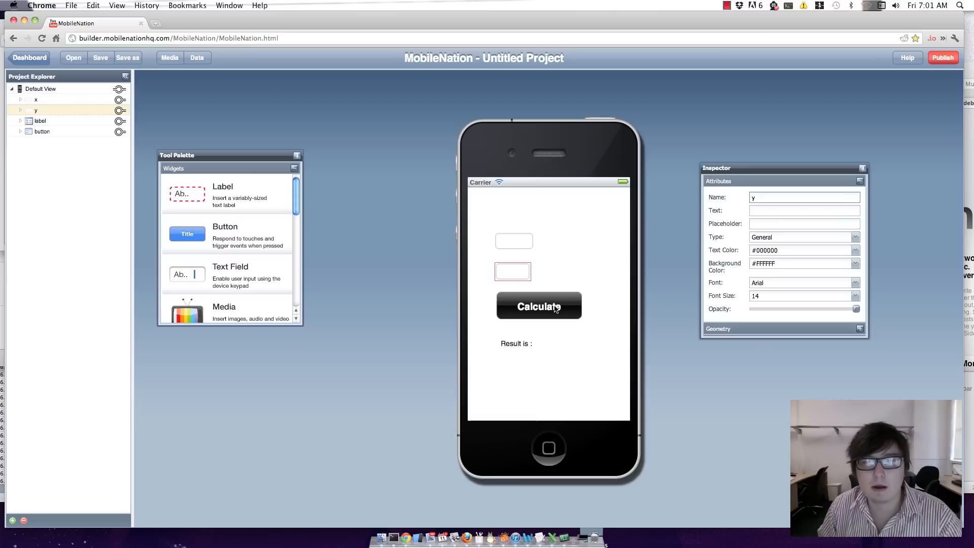
{"action": "left_click", "coordinate": [539, 306]}
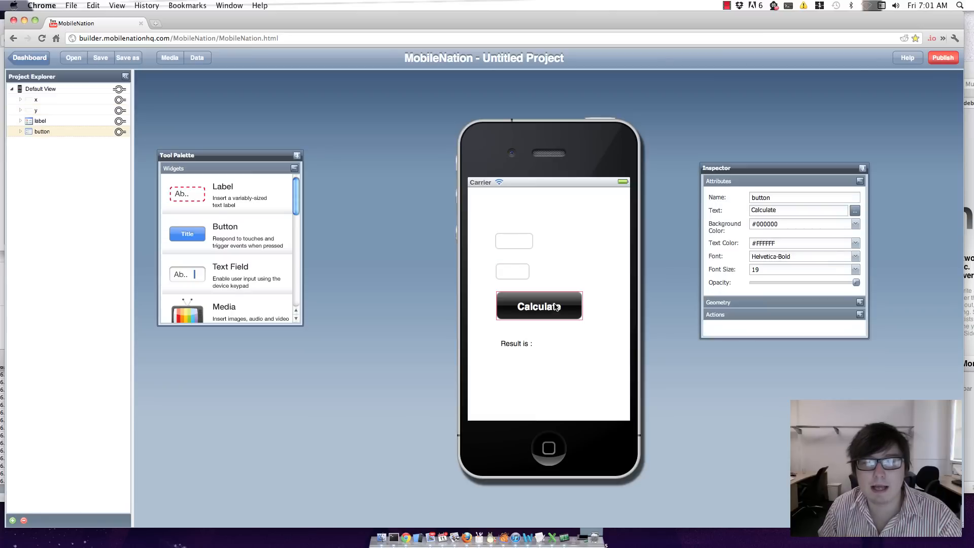
{"action": "mouse_move", "coordinate": [514, 241]}
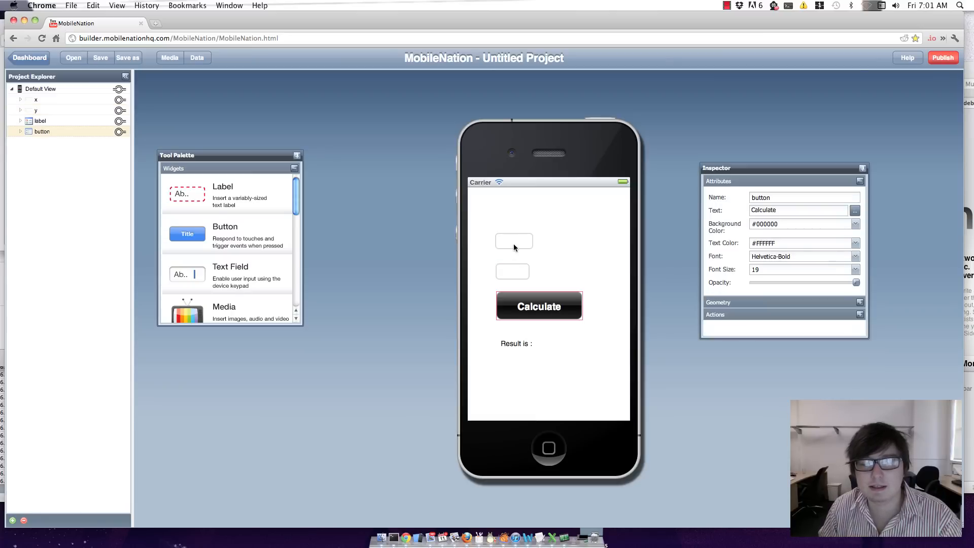
{"action": "mouse_move", "coordinate": [523, 269]}
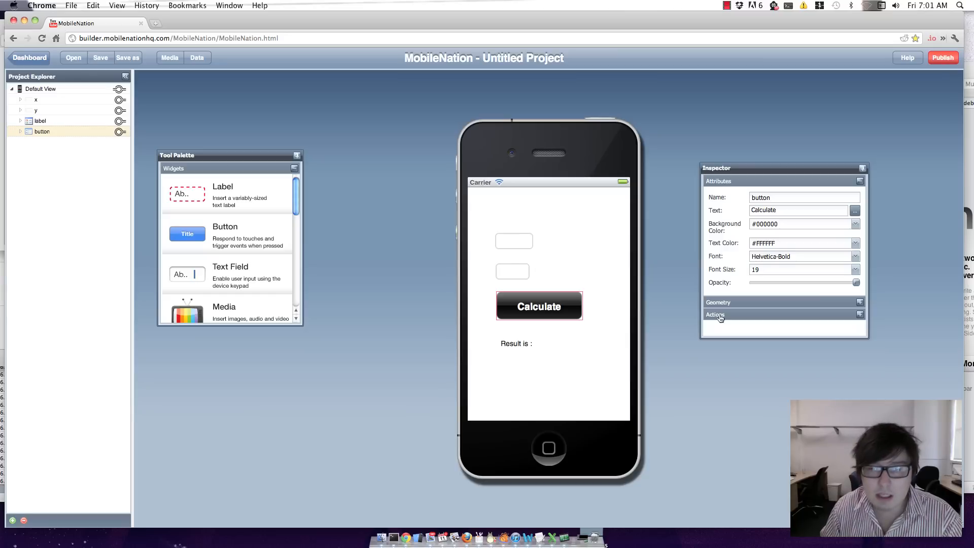
Step: Add a Touch Down action setting label > Text and expand its value editor
{"action": "left_click", "coordinate": [715, 314]}
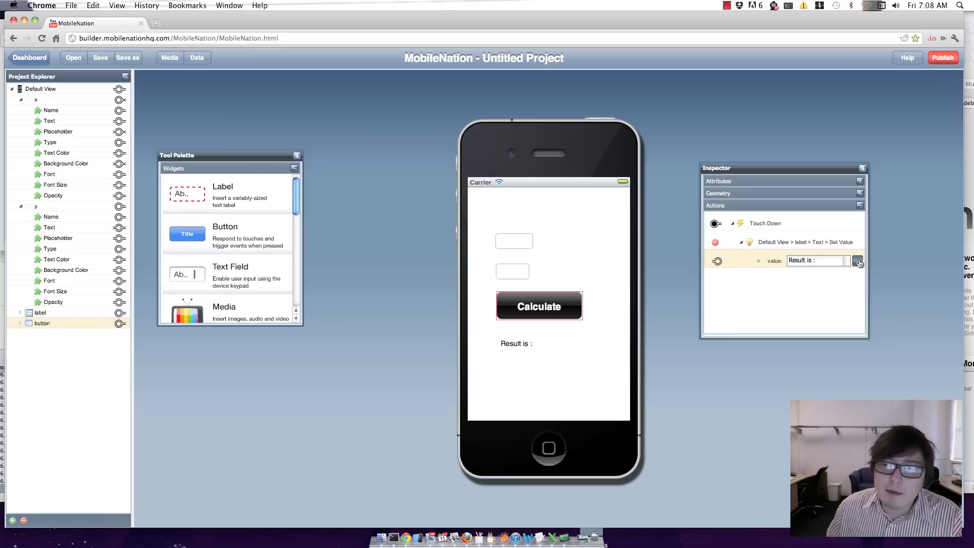
{"action": "left_click", "coordinate": [858, 260]}
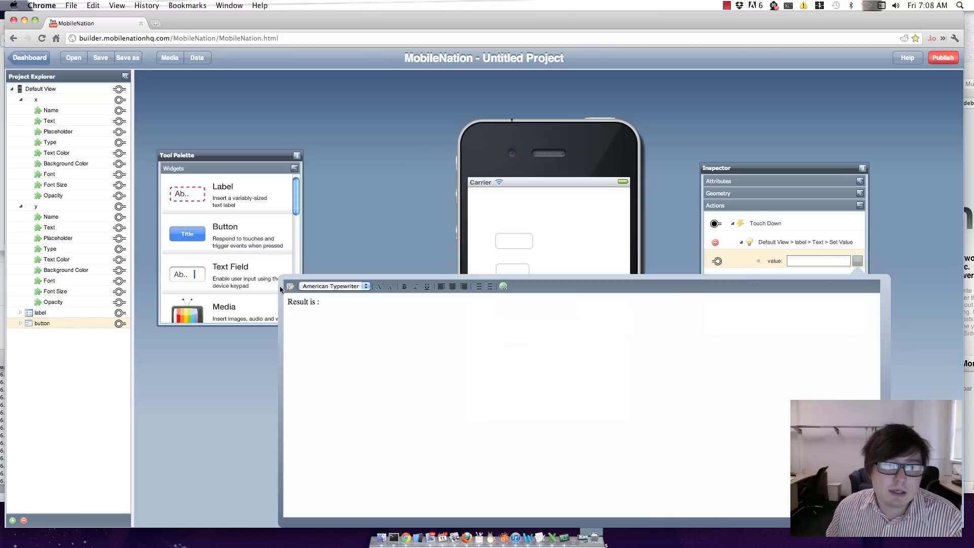
Step: Replace the value with a <% %> script declaring x and y via parseFloat of field text
{"action": "left_click", "coordinate": [319, 302]}
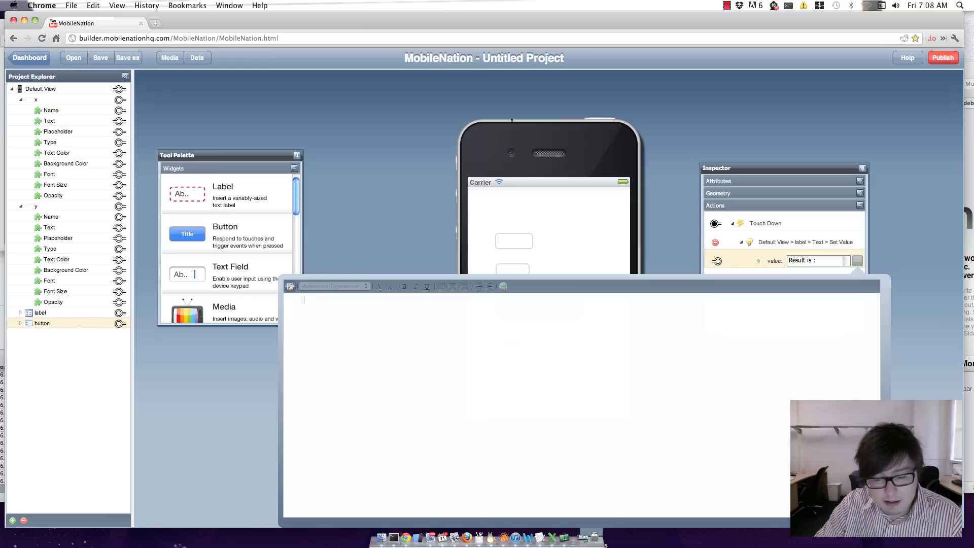
{"action": "type", "text": "<%"}
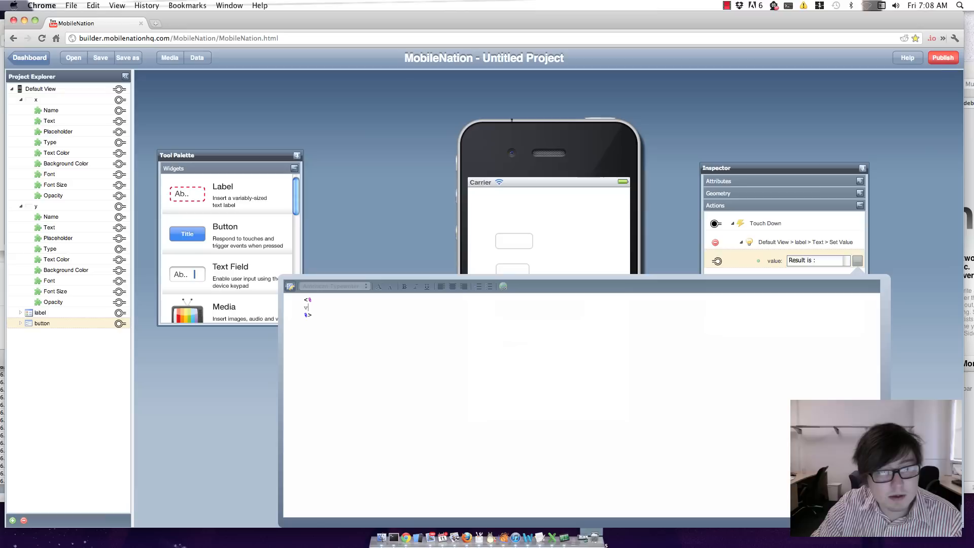
{"action": "type", "text": "ar x = models.vneg9046344325291690491.v1054381837320748302.text"}
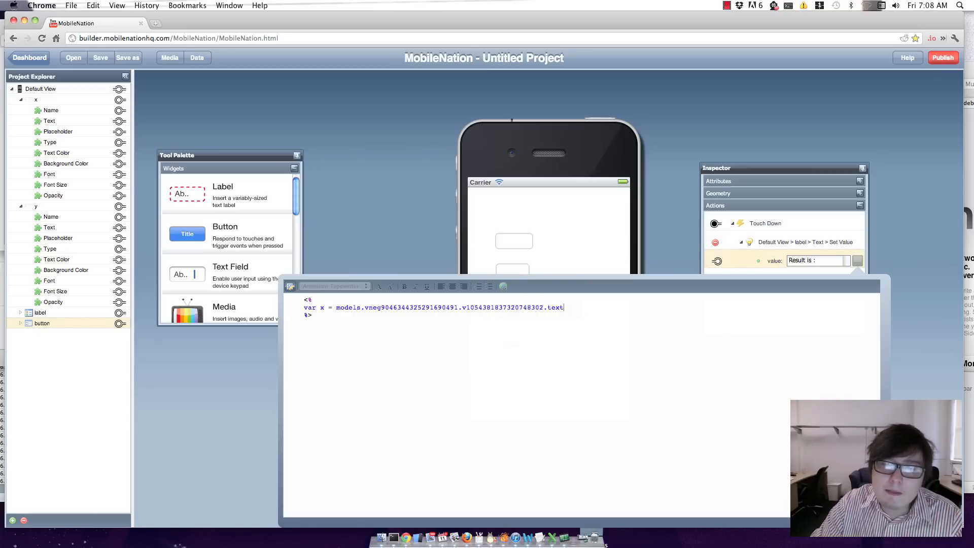
{"action": "type", "text": ";"}
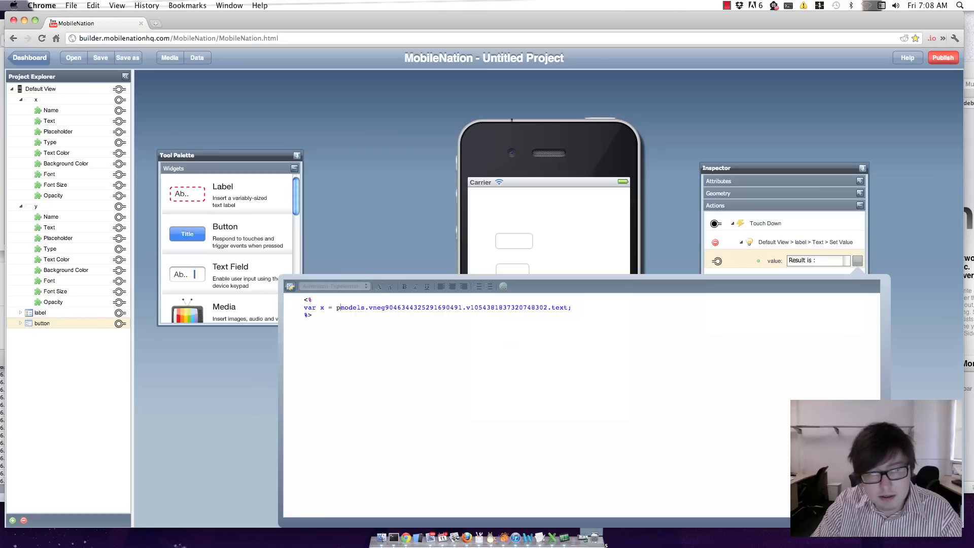
{"action": "type", "text": "arseFloat("}
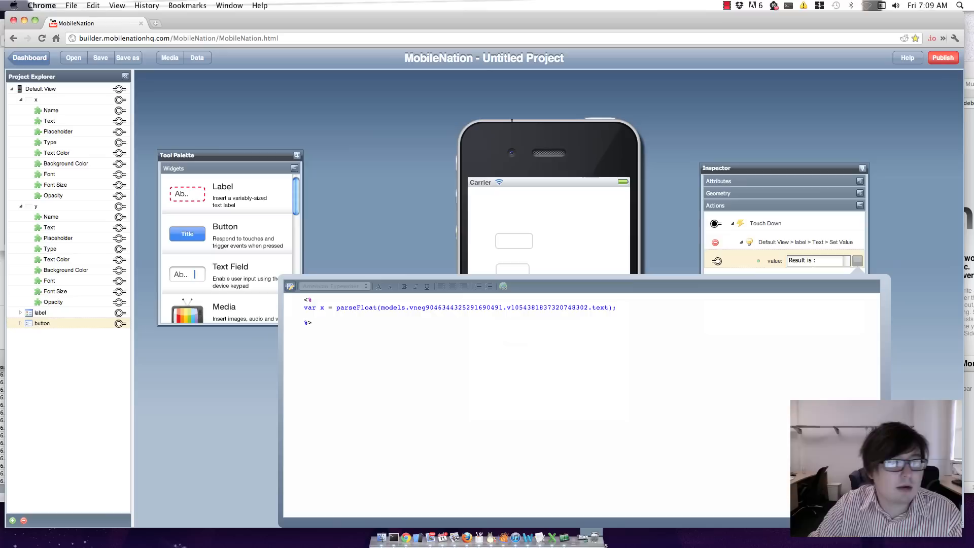
{"action": "type", "text": "var"}
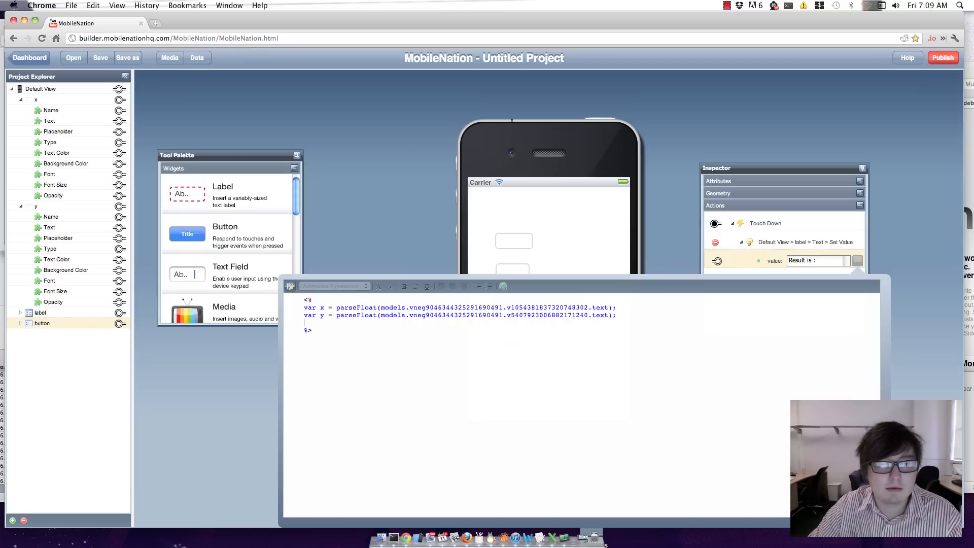
Step: Add 'var result = x + y;' and the line 'The result is <%=result%>'
{"action": "type", "text": "var resu"}
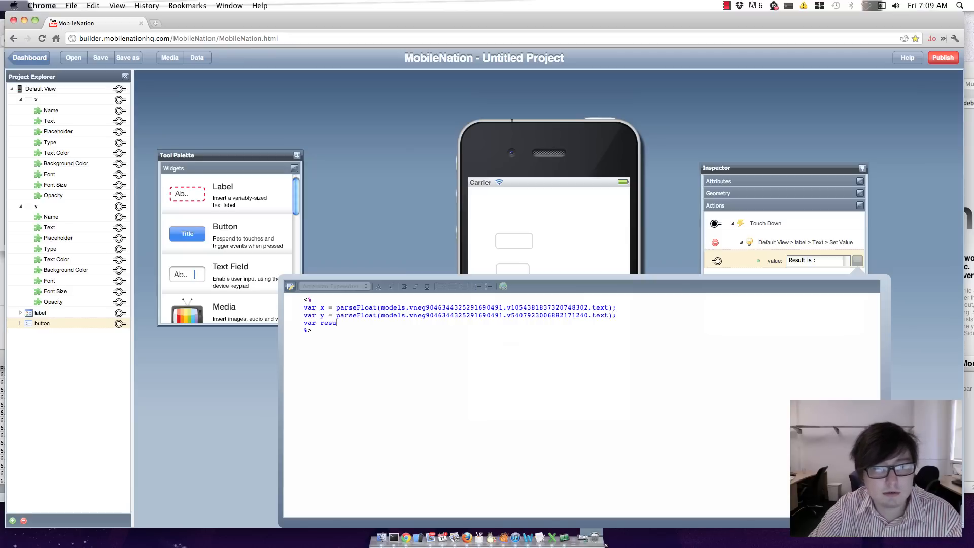
{"action": "type", "text": "lt = x"}
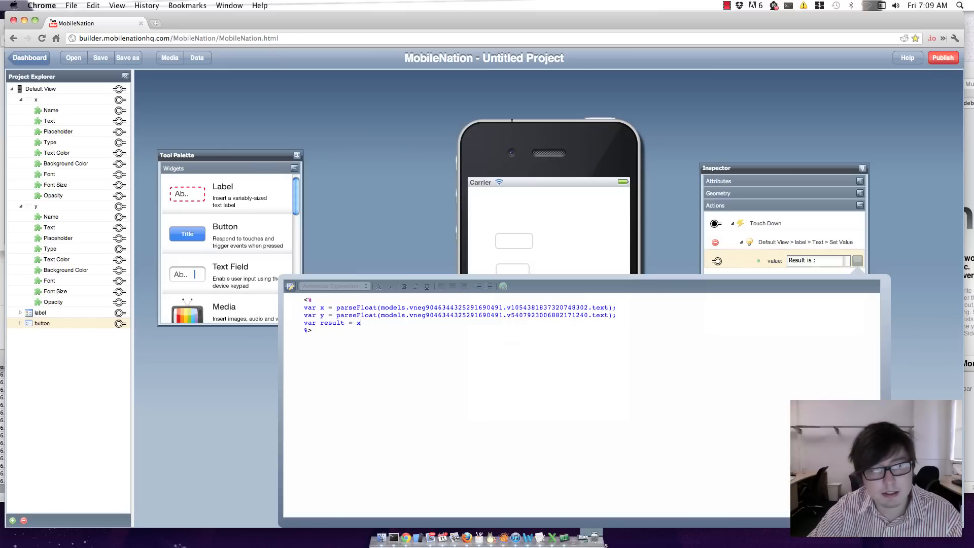
{"action": "type", "text": "+ y;"}
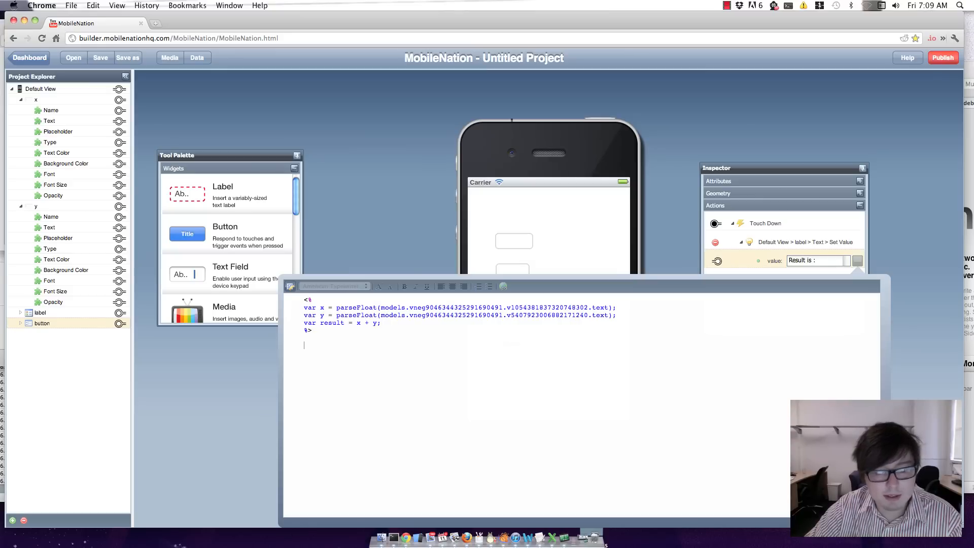
{"action": "type", "text": "The resu"}
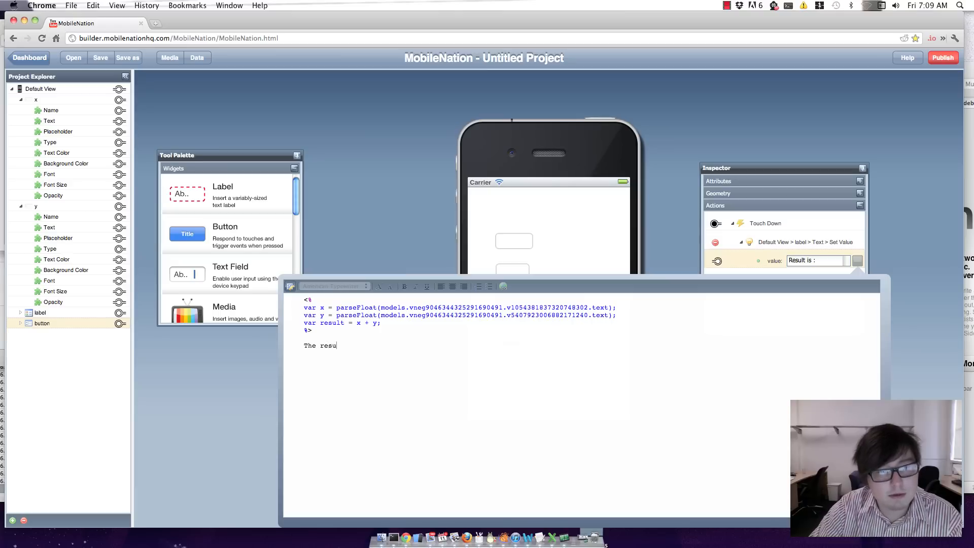
{"action": "type", "text": "lt is"}
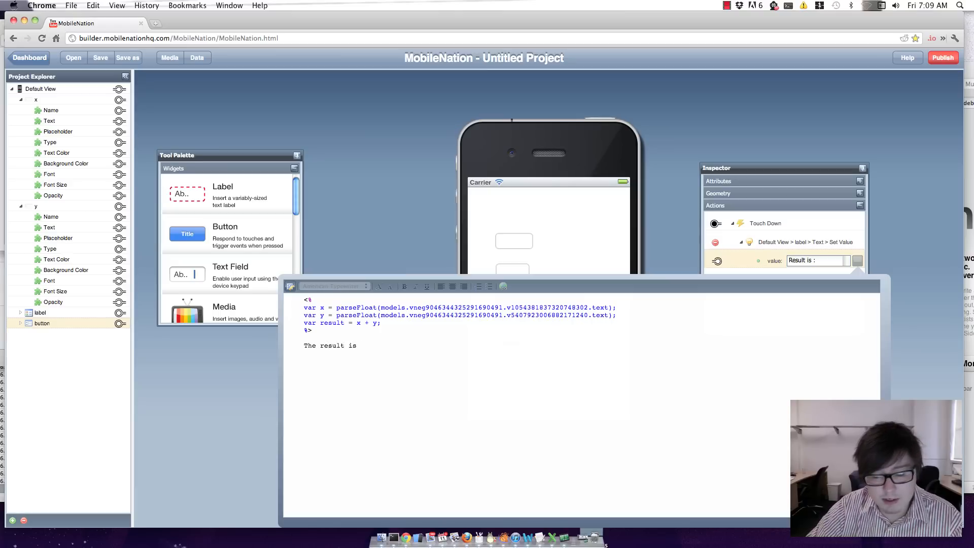
{"action": "type", "text": "<%"}
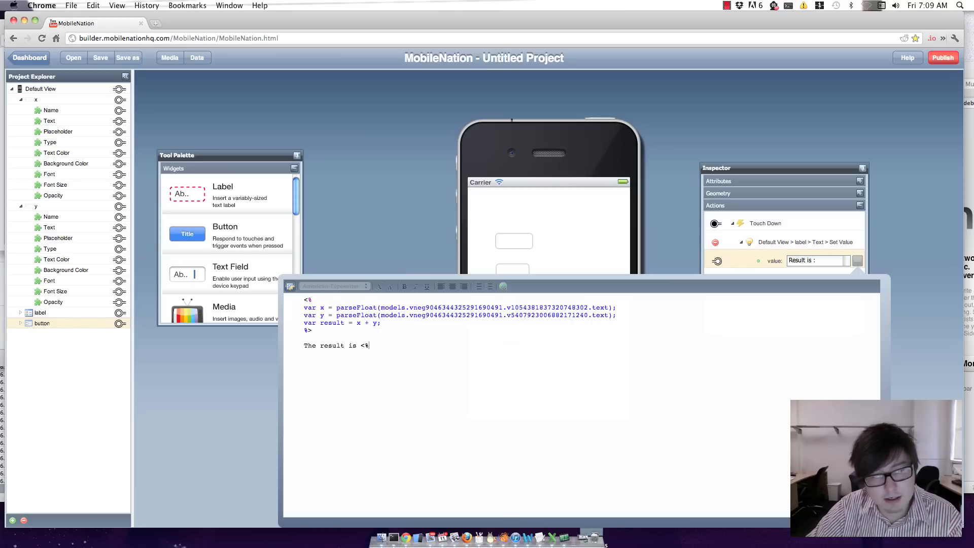
{"action": "type", "text": "=result"}
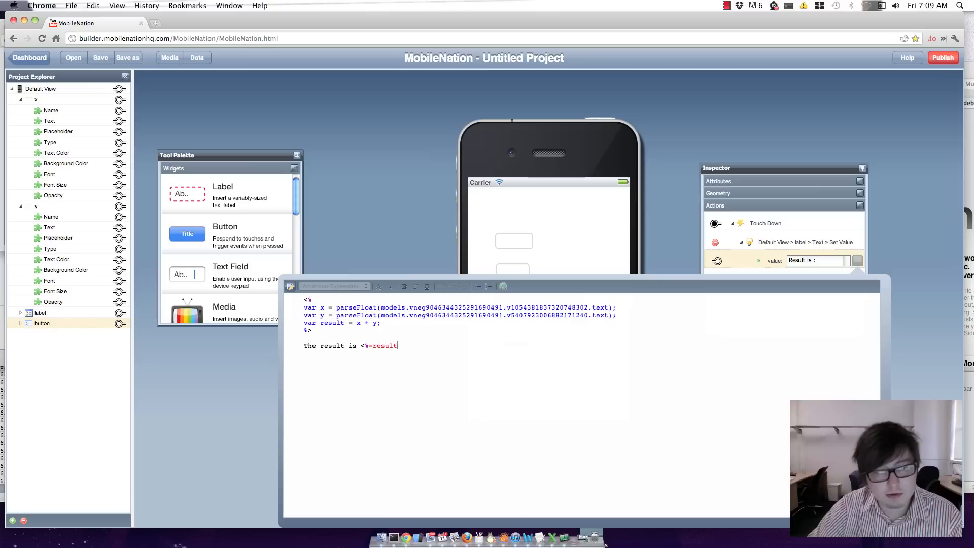
{"action": "type", "text": "%>"}
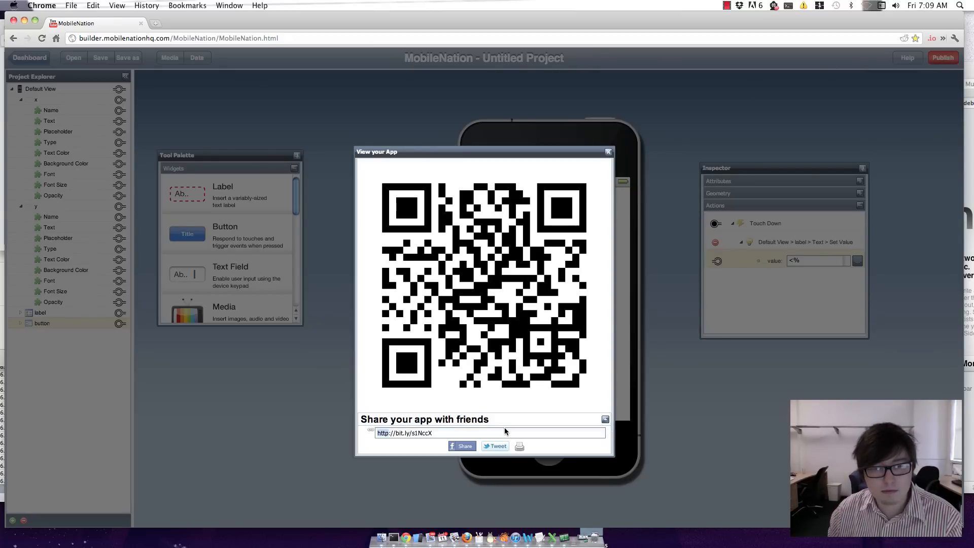
Step: Open the published app's bit.ly share link in a new tab
{"action": "left_click", "coordinate": [256, 23]}
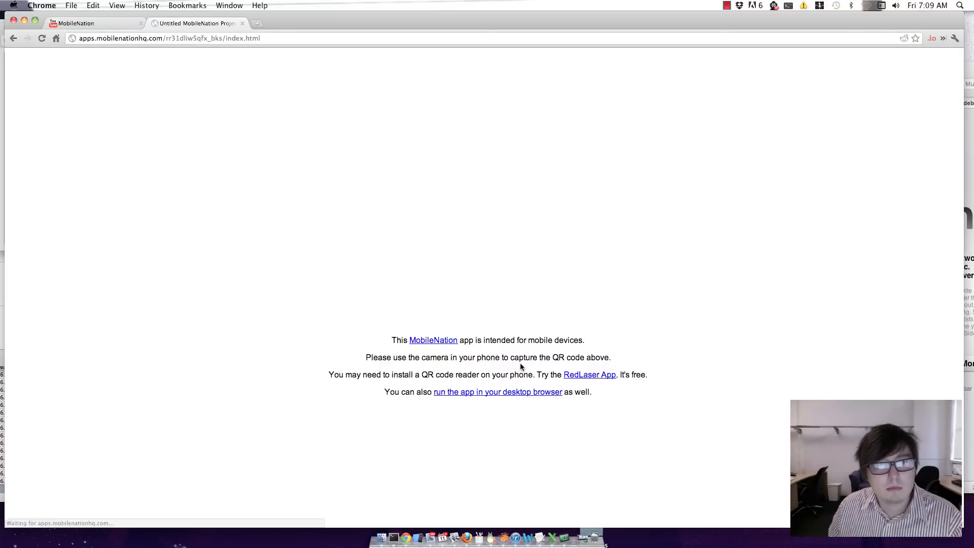
Step: Run the app in the desktop browser and calculate 3 + 2 to show 'The result is 5'
{"action": "left_click", "coordinate": [498, 391]}
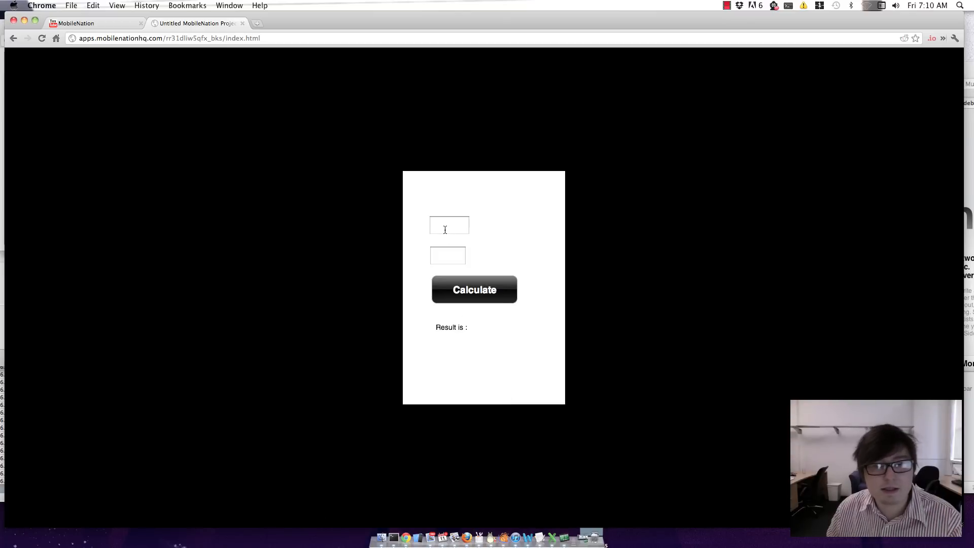
{"action": "type", "text": "2"}
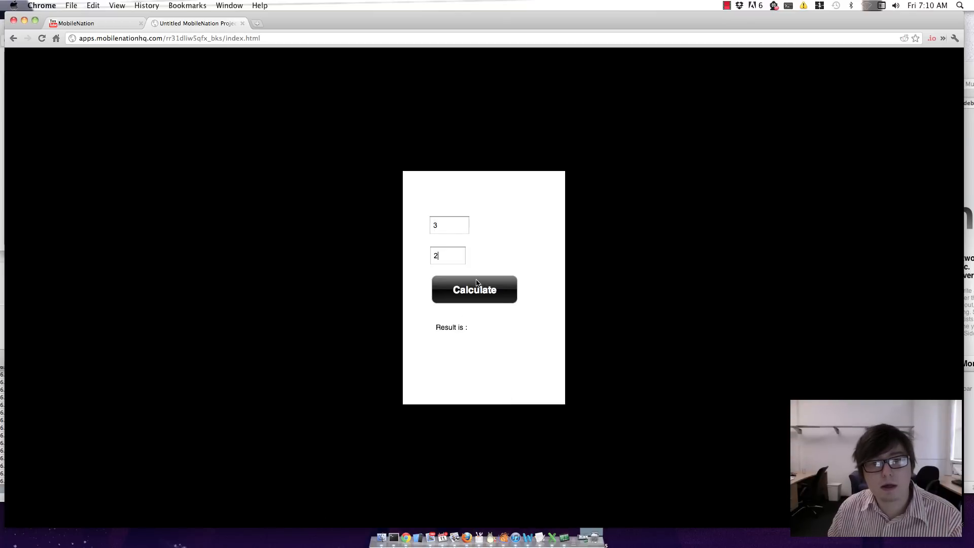
{"action": "left_click", "coordinate": [474, 290]}
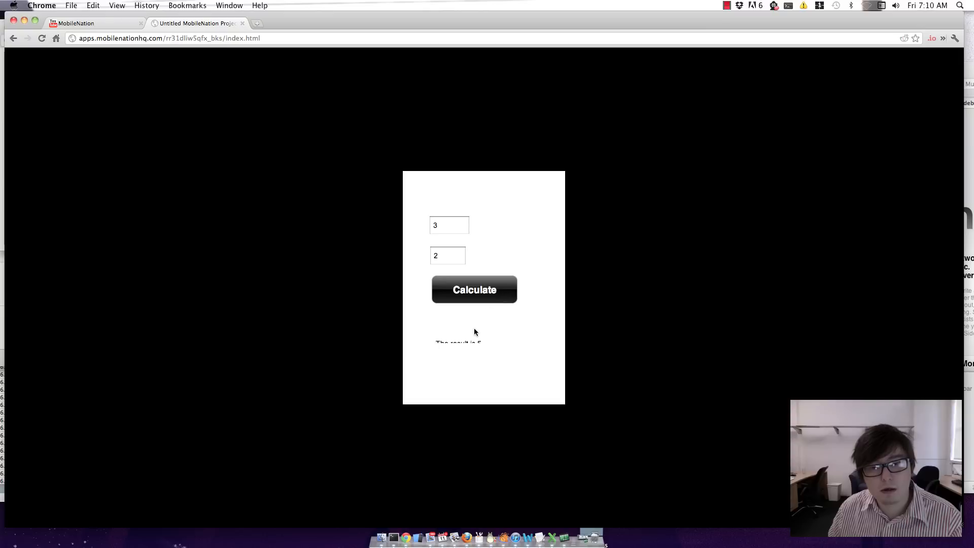